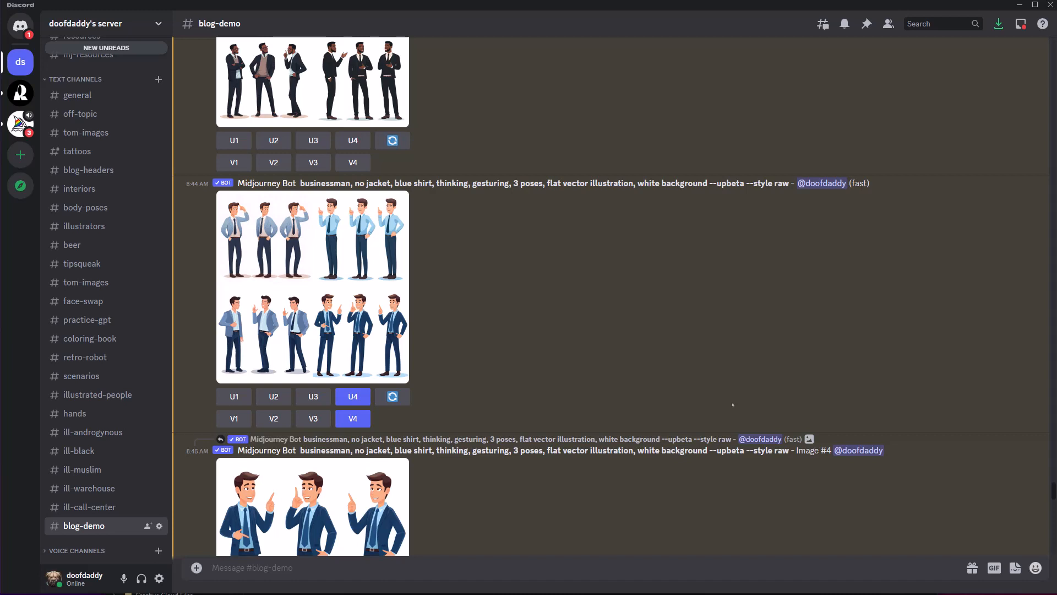
mouse_move(704, 392)
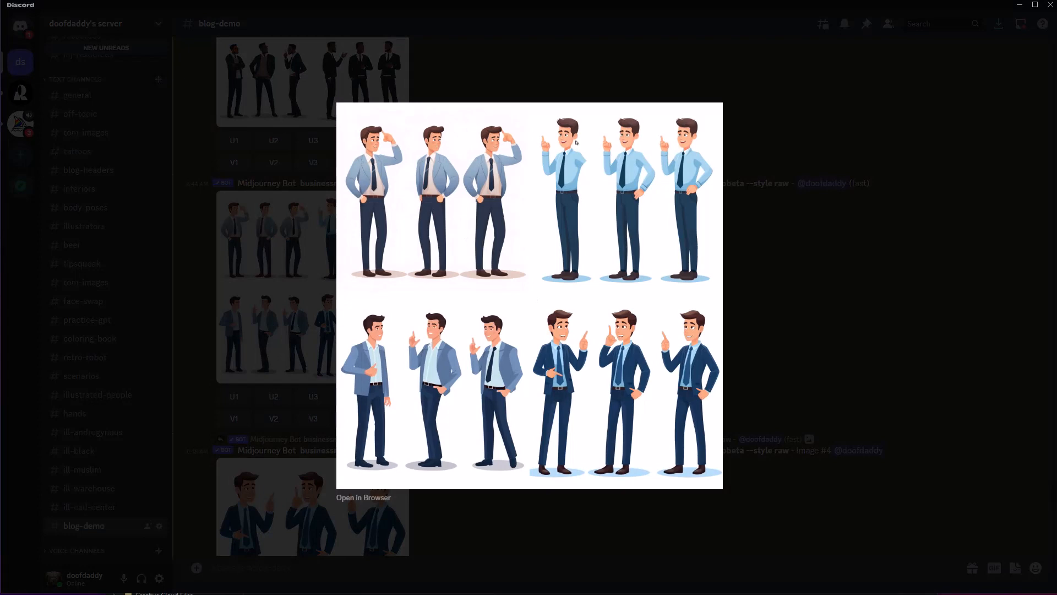
mouse_move(666, 160)
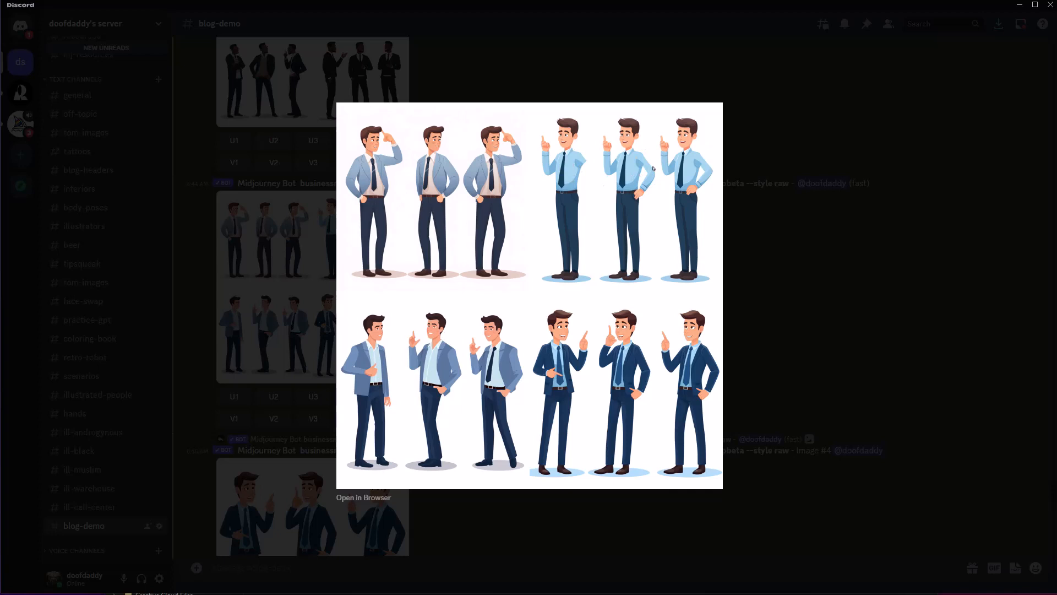
mouse_move(571, 204)
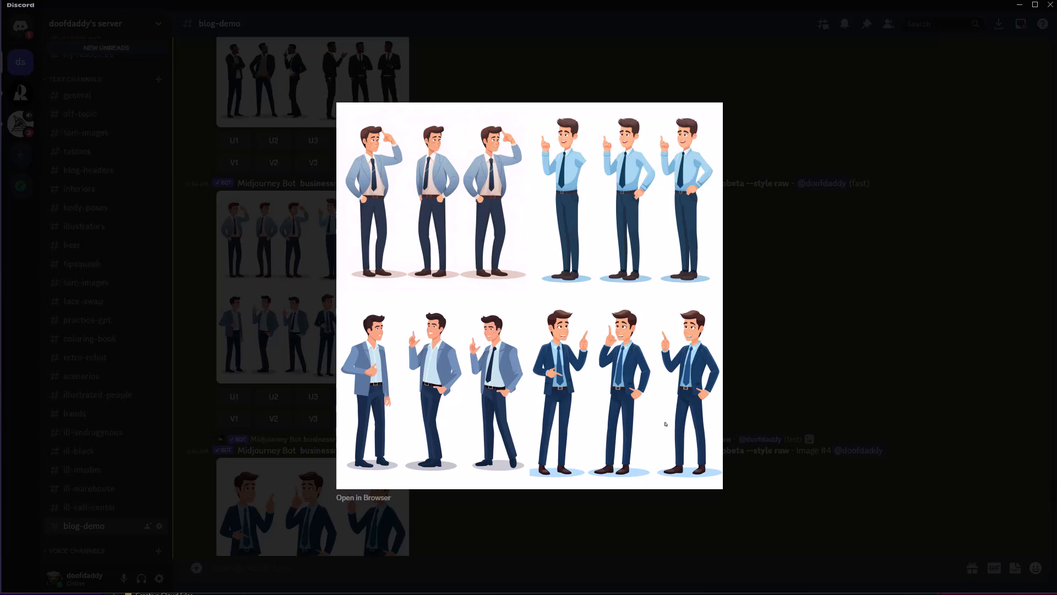
mouse_move(755, 318)
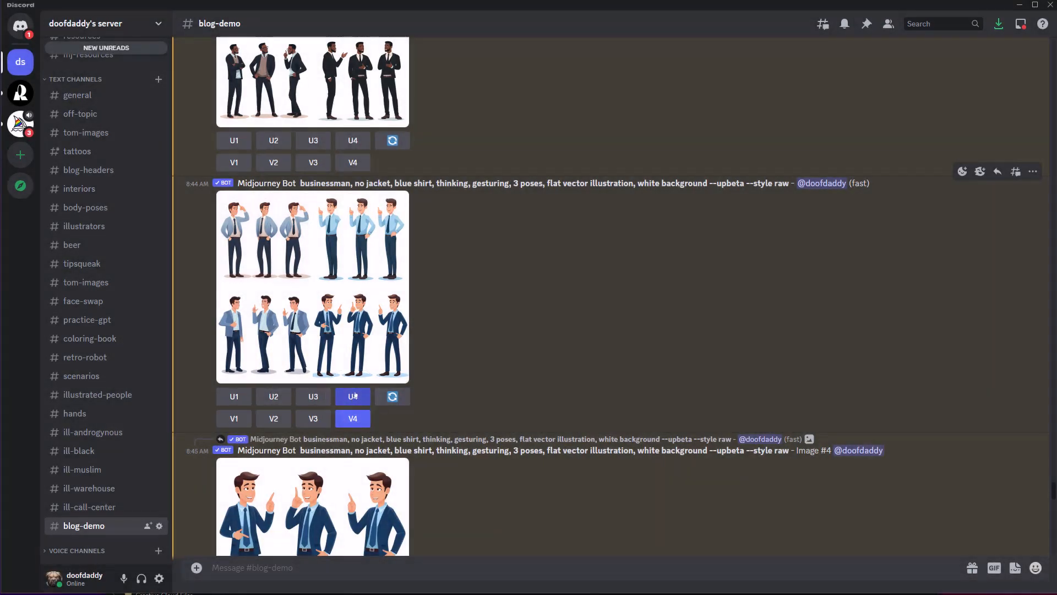
- Scroll the blog-demo channel down to the Variations (Subtle) grid and the Image #1 upscale
scroll(down, 3)
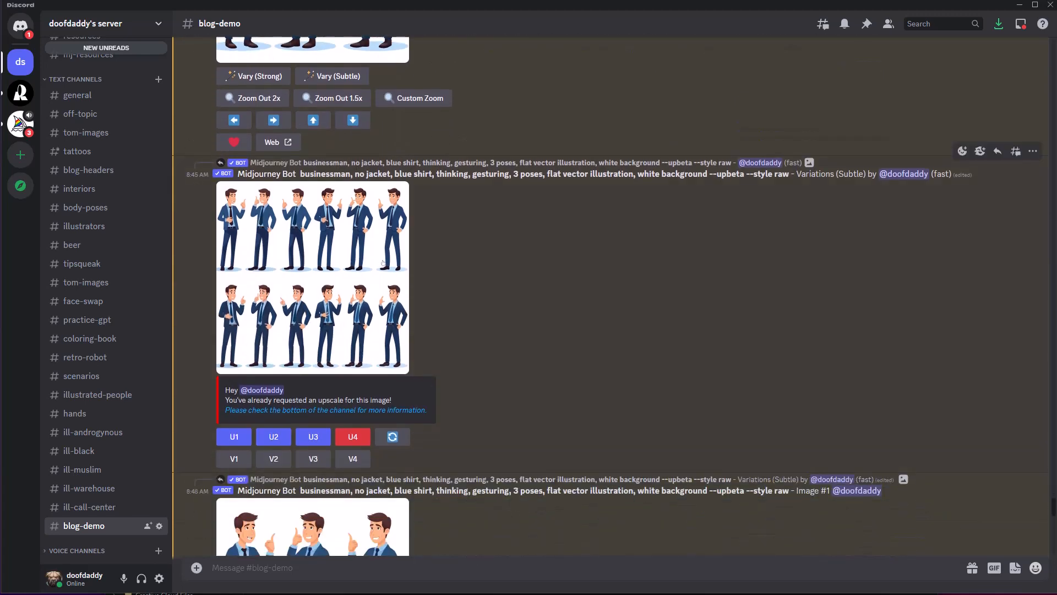
mouse_move(496, 307)
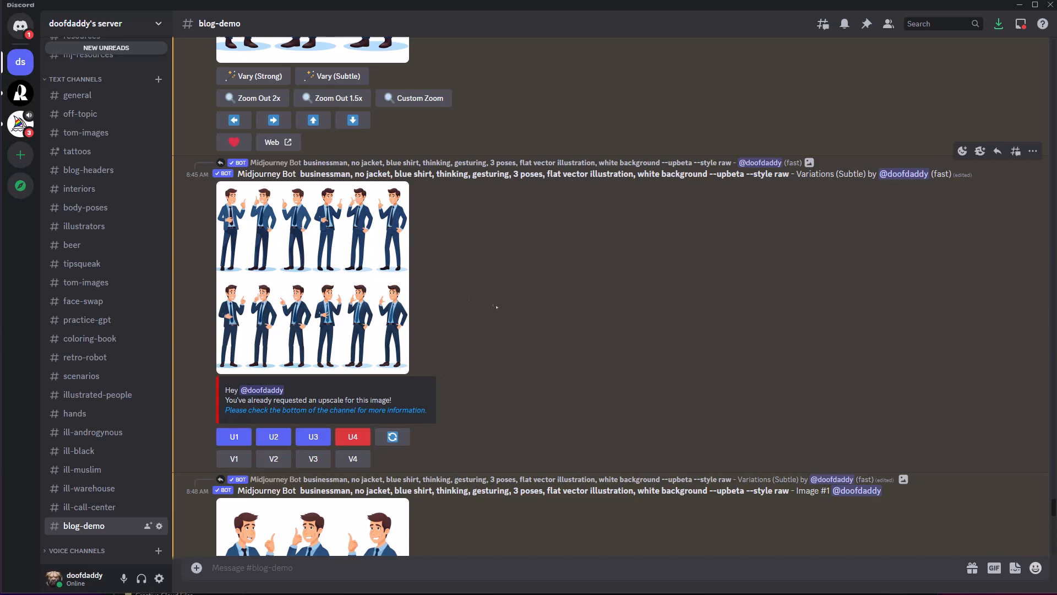
scroll(down, 3)
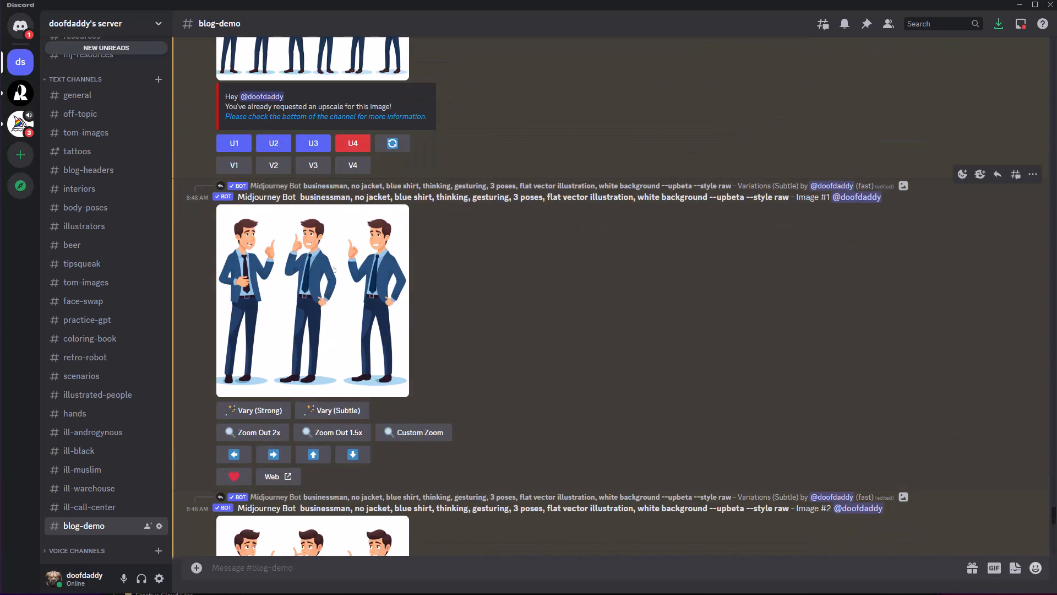
scroll(down, 3)
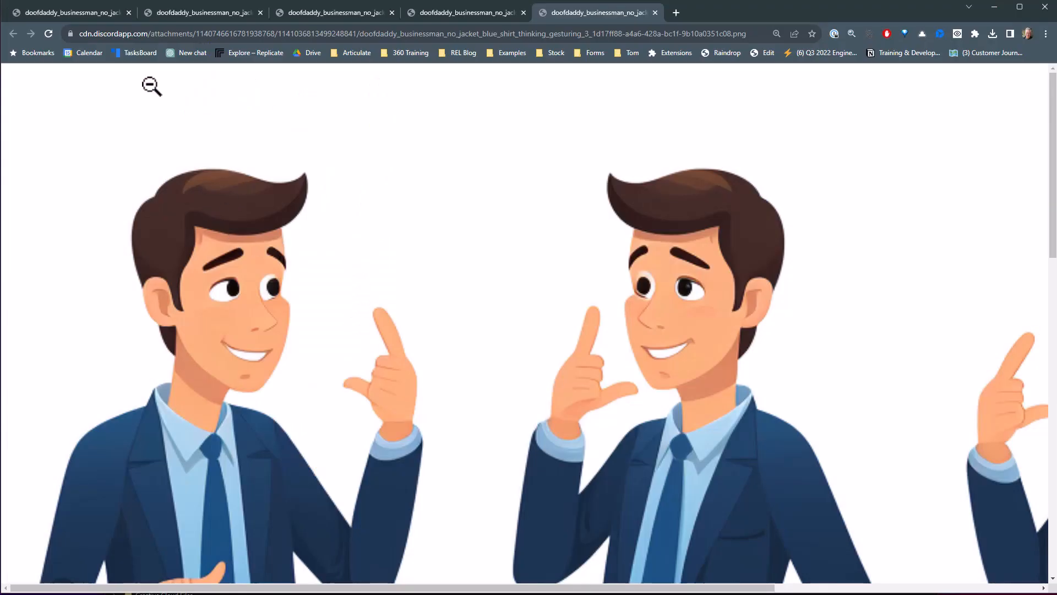
mouse_move(208, 302)
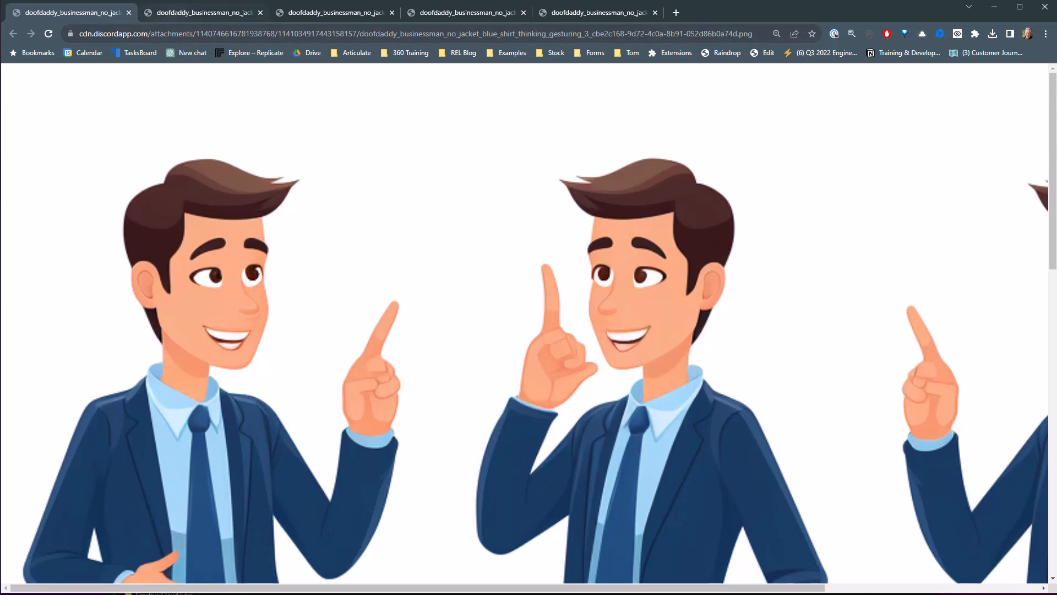
- View the second, fourth and fifth upscaled businessman images in their Chrome tabs
click(202, 12)
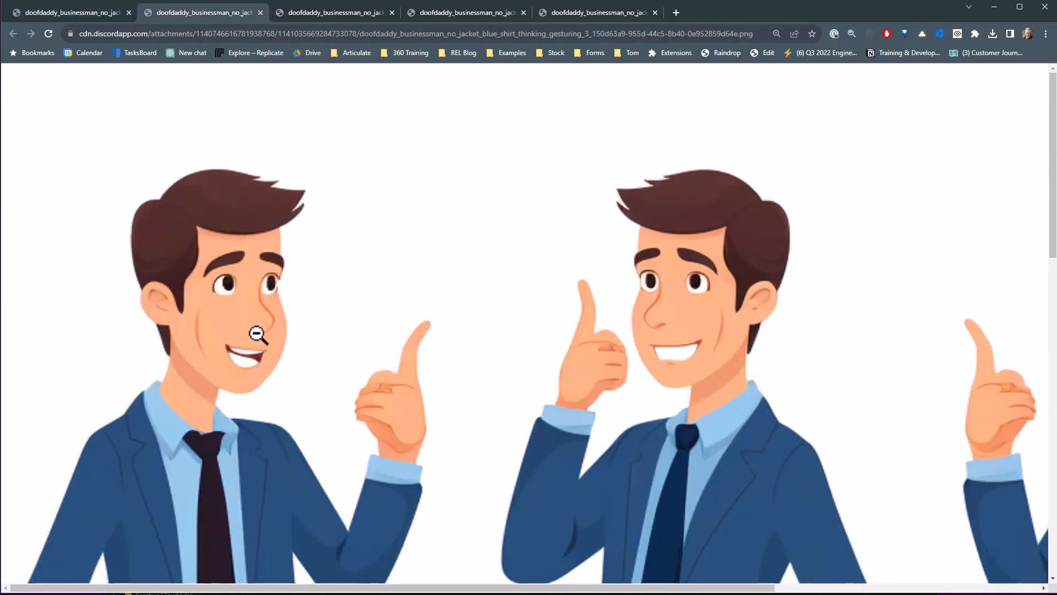
mouse_move(269, 328)
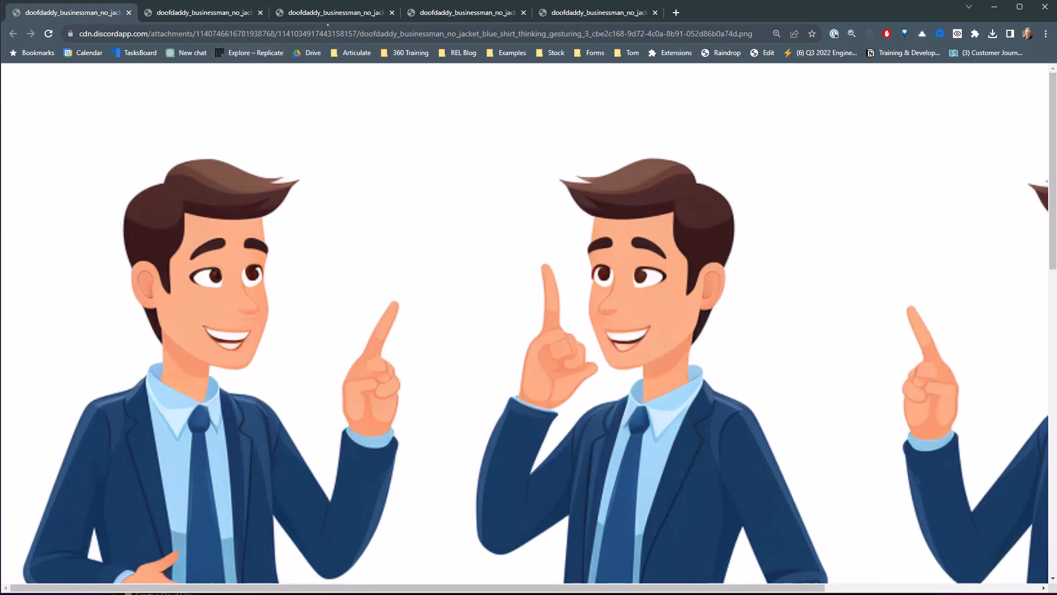
click(335, 12)
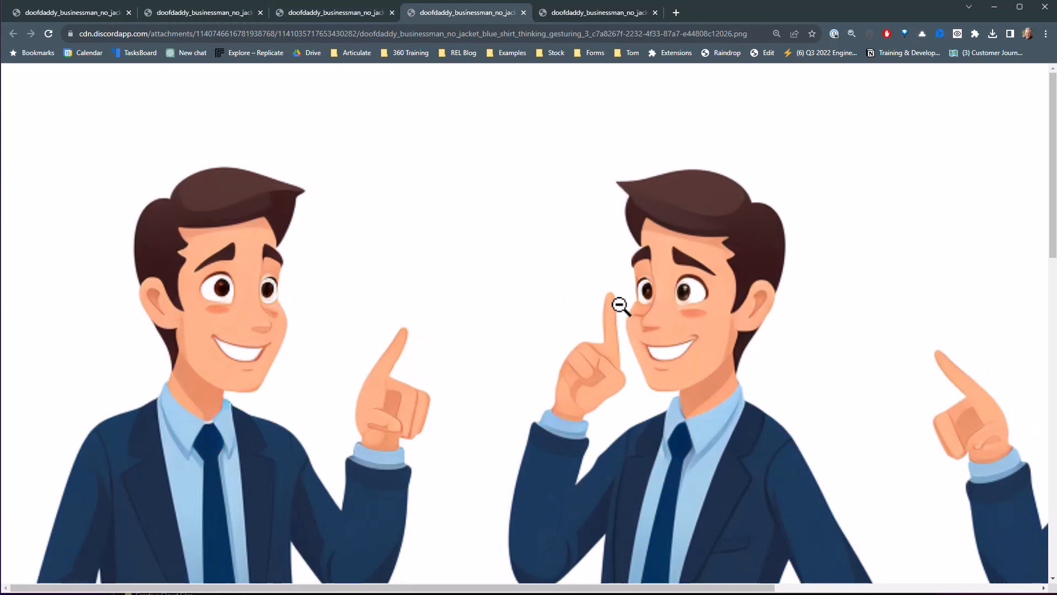
mouse_move(276, 312)
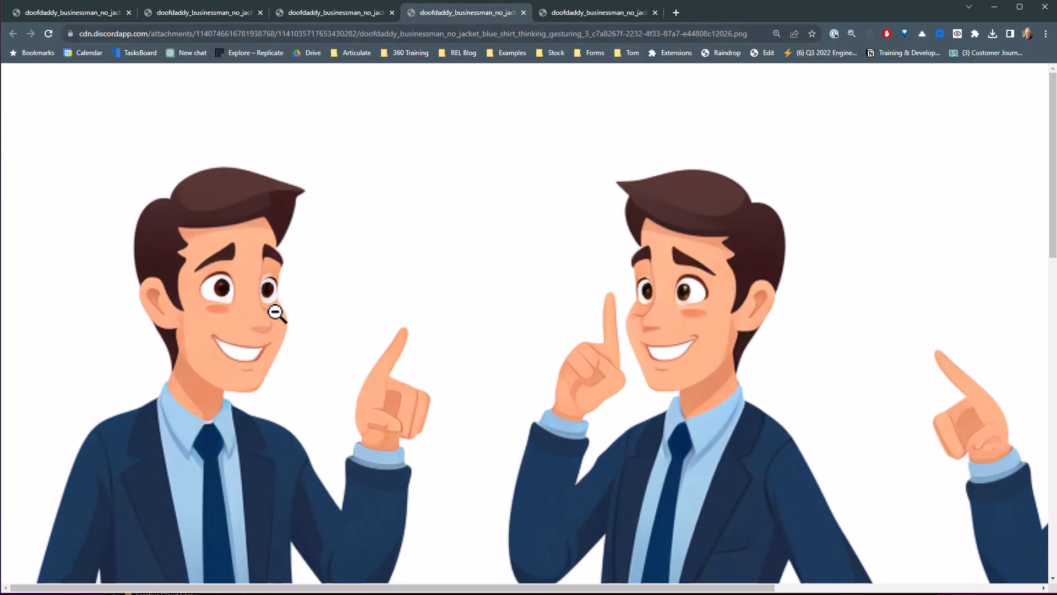
click(597, 12)
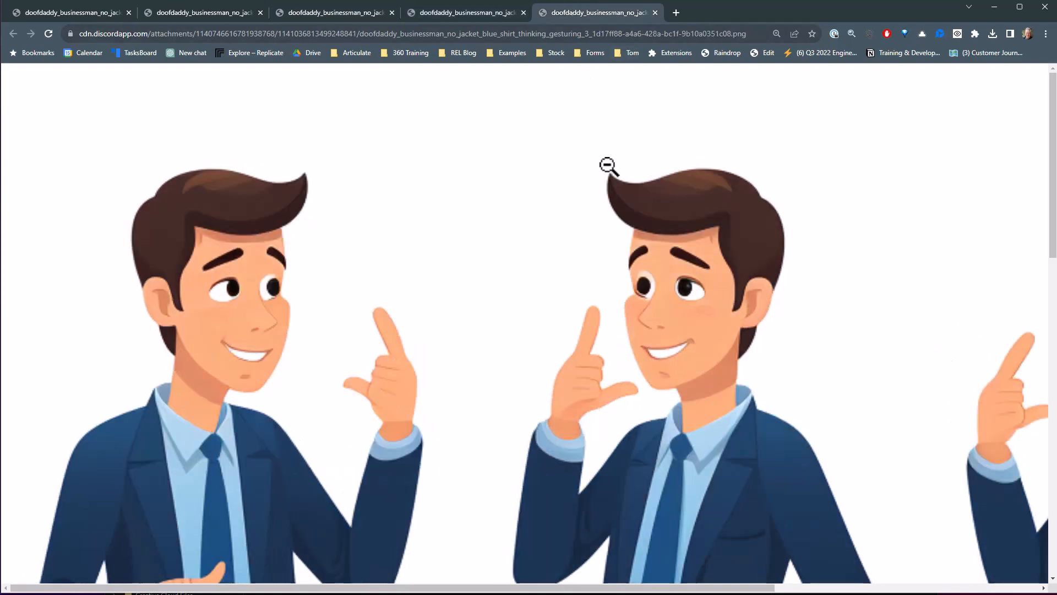
mouse_move(521, 356)
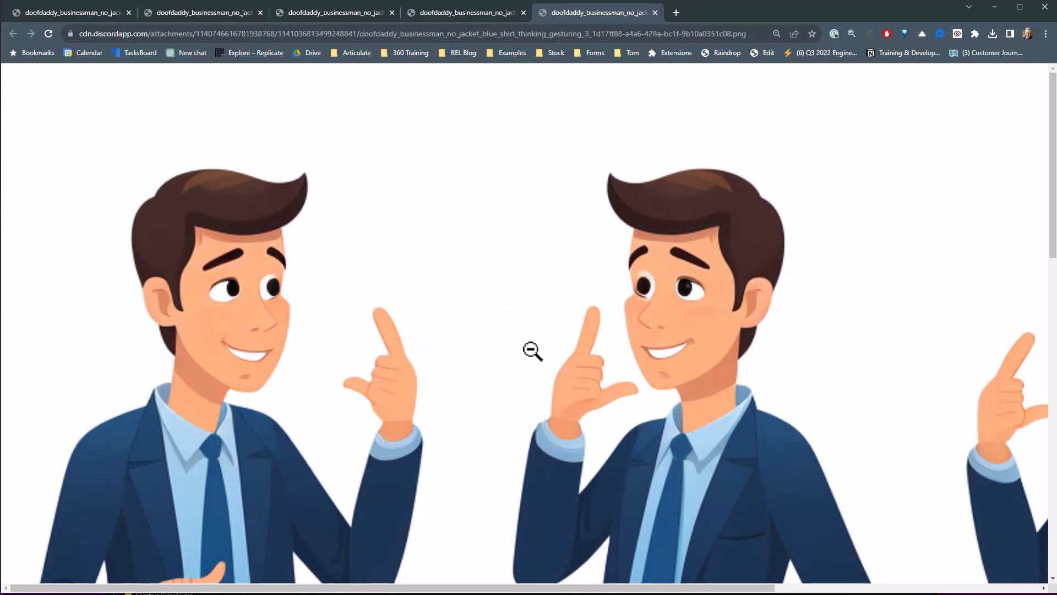
- Scroll down the zoomed image to examine the businessmen's torsos and hands
scroll(down, 3)
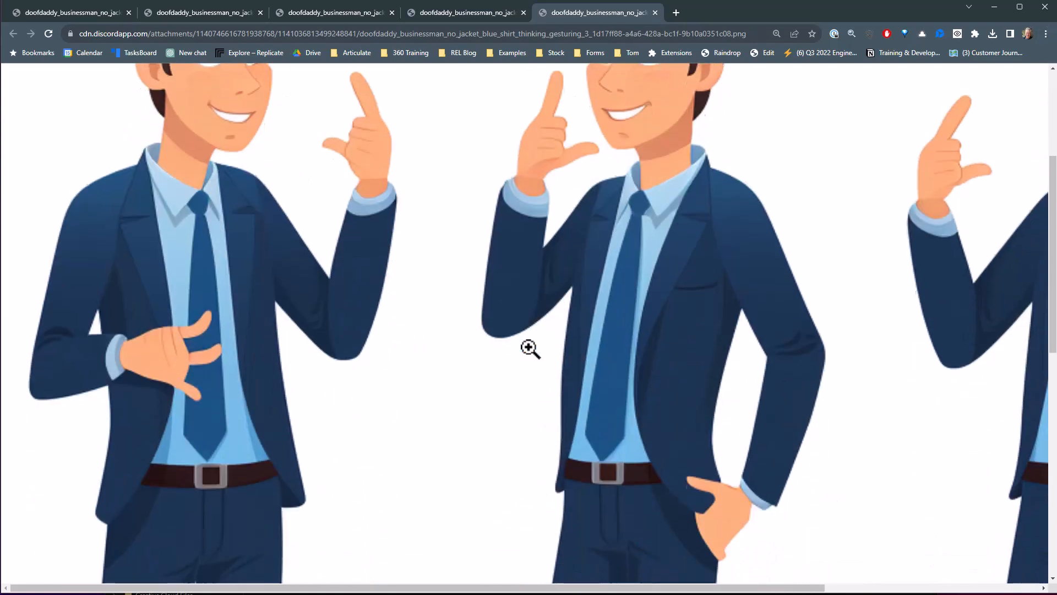
scroll(down, 3)
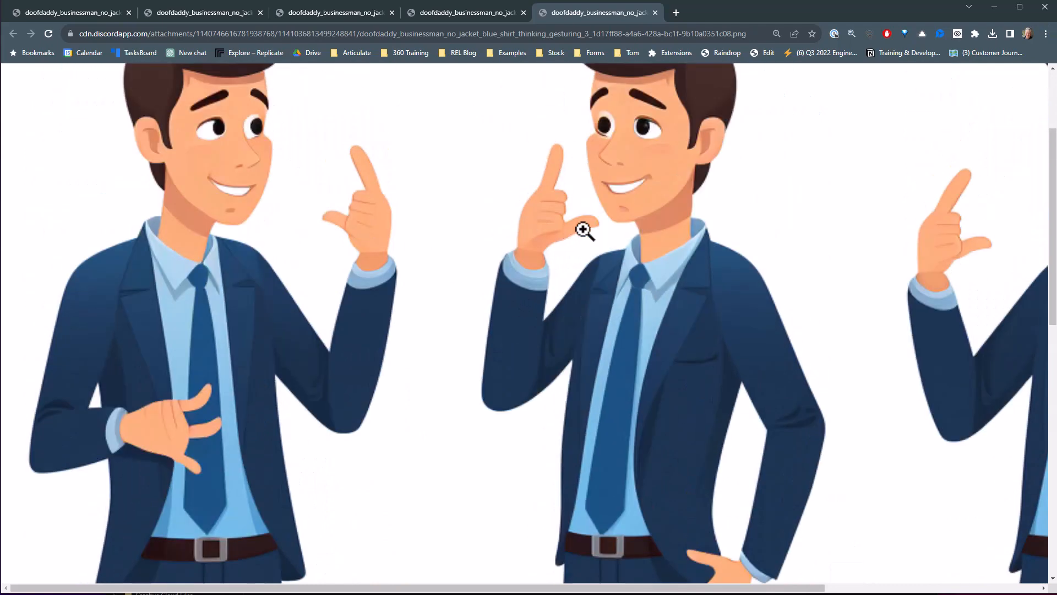
mouse_move(651, 263)
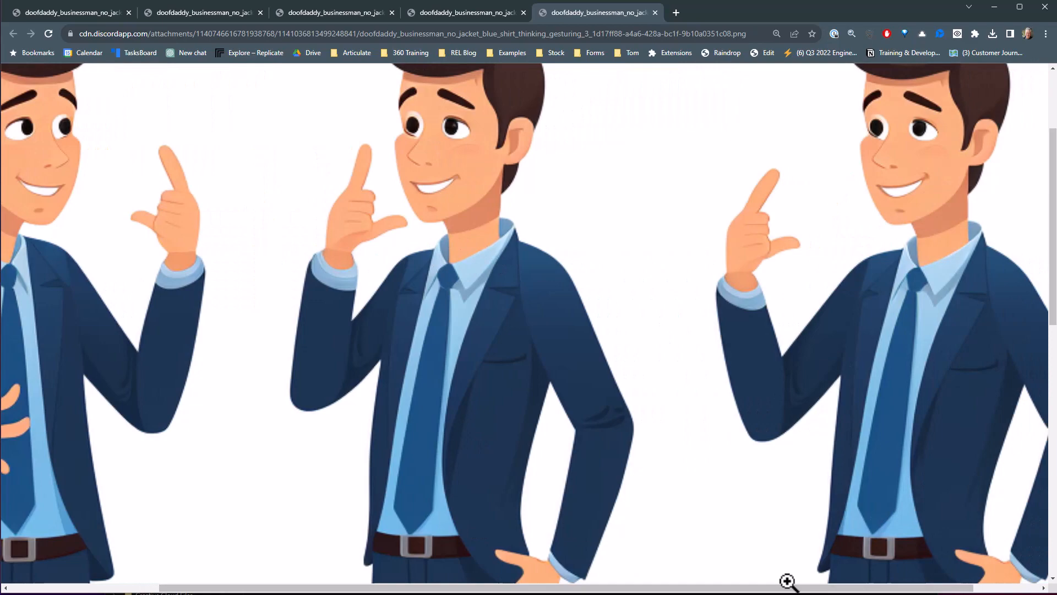
scroll(down, 3)
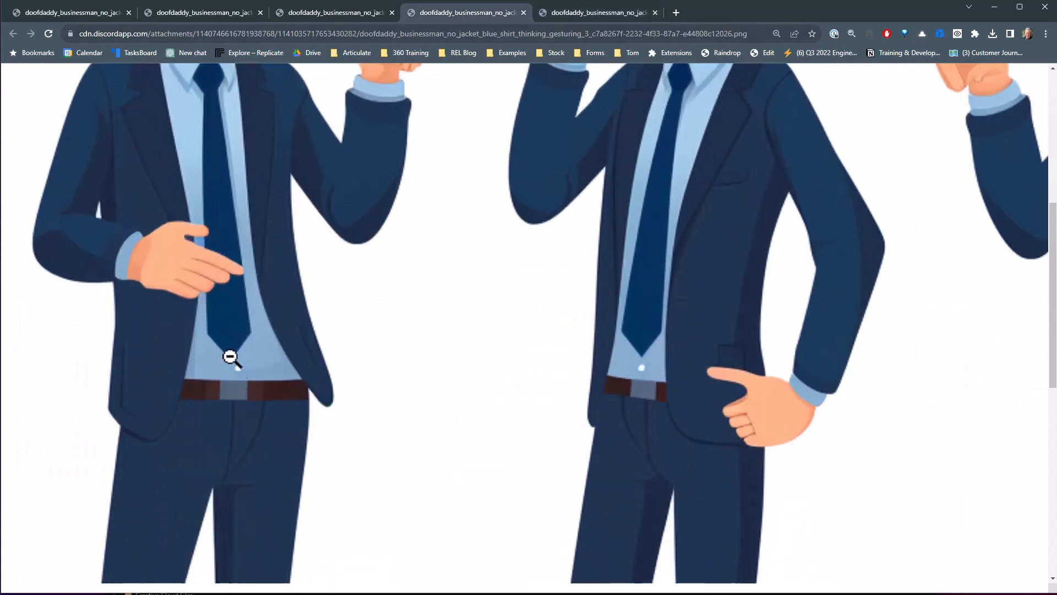
mouse_move(203, 244)
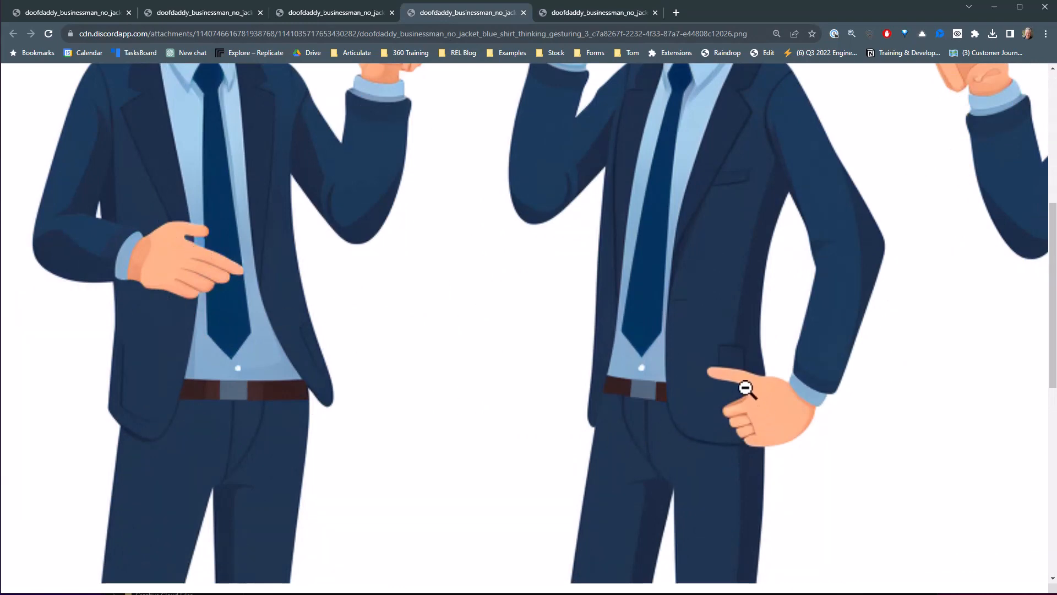
mouse_move(752, 440)
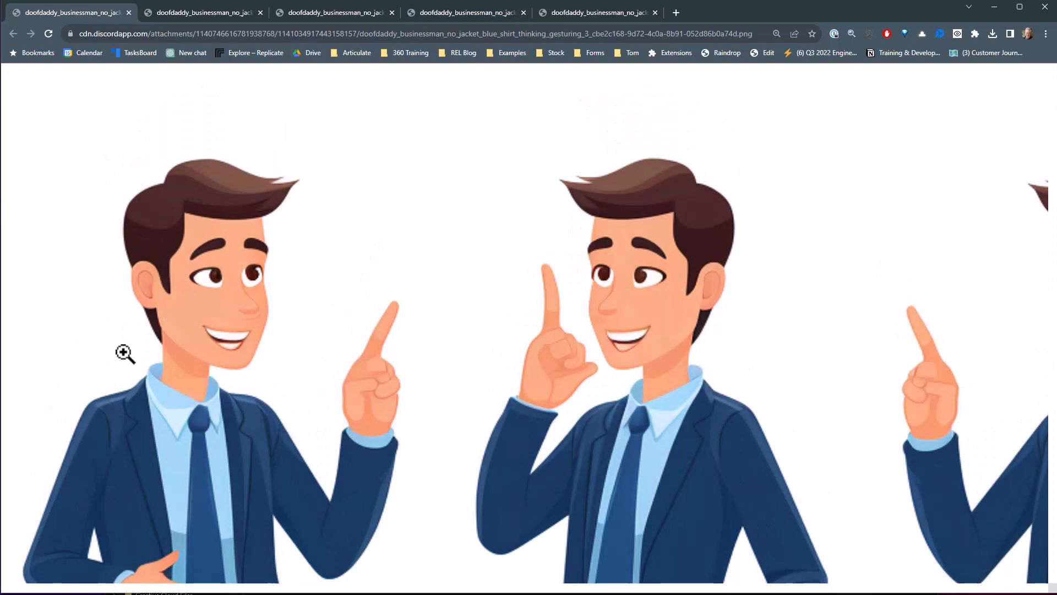
mouse_move(209, 346)
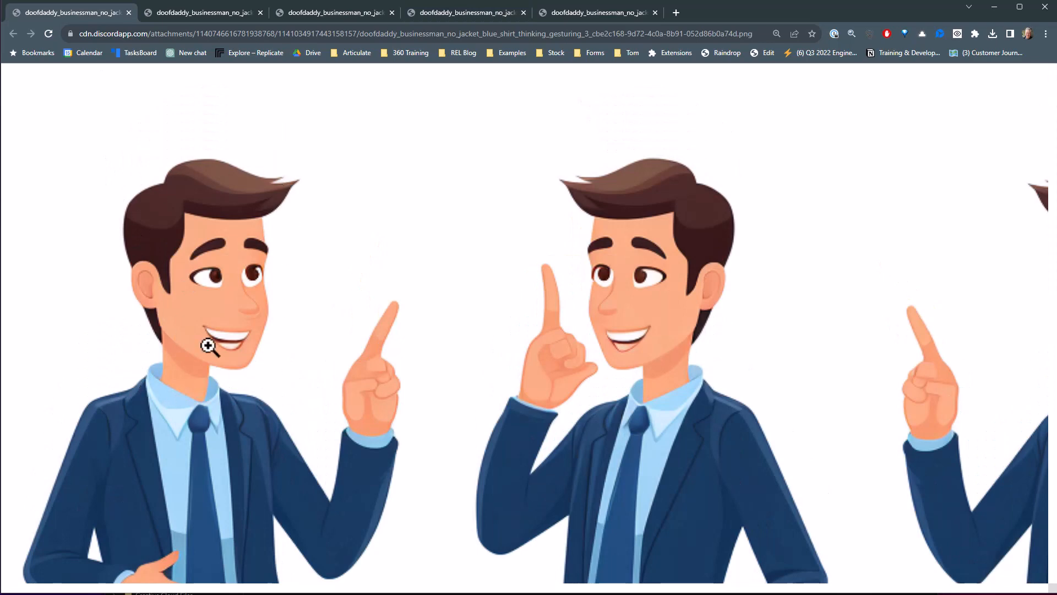
mouse_move(746, 371)
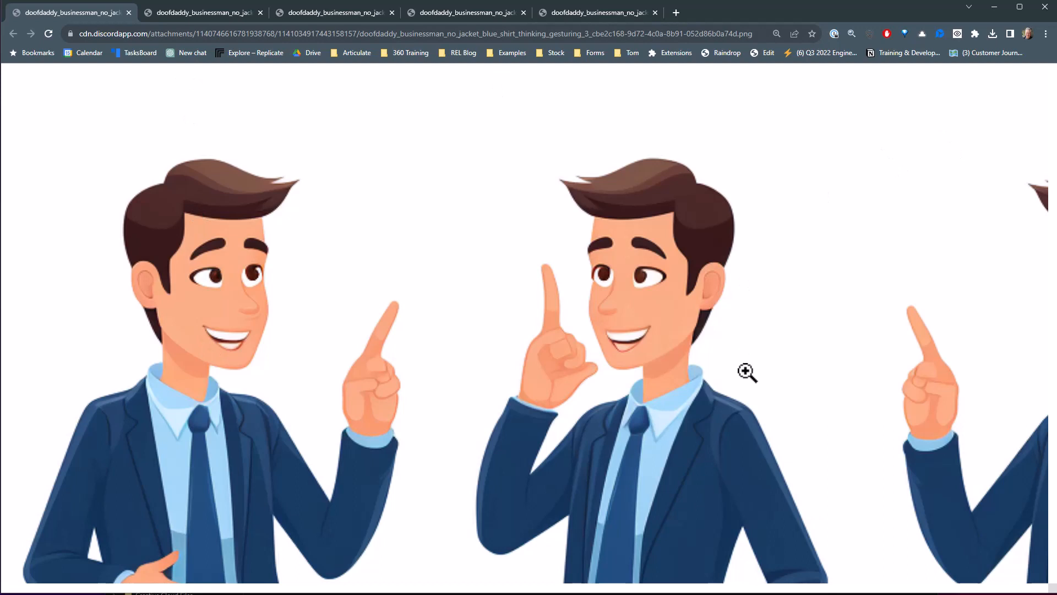
mouse_move(821, 394)
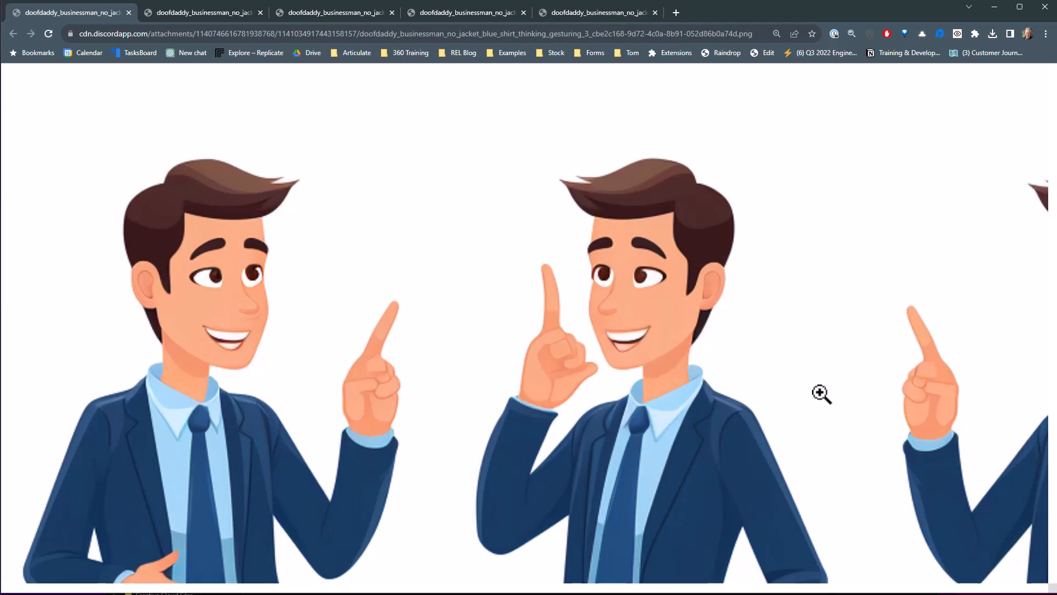